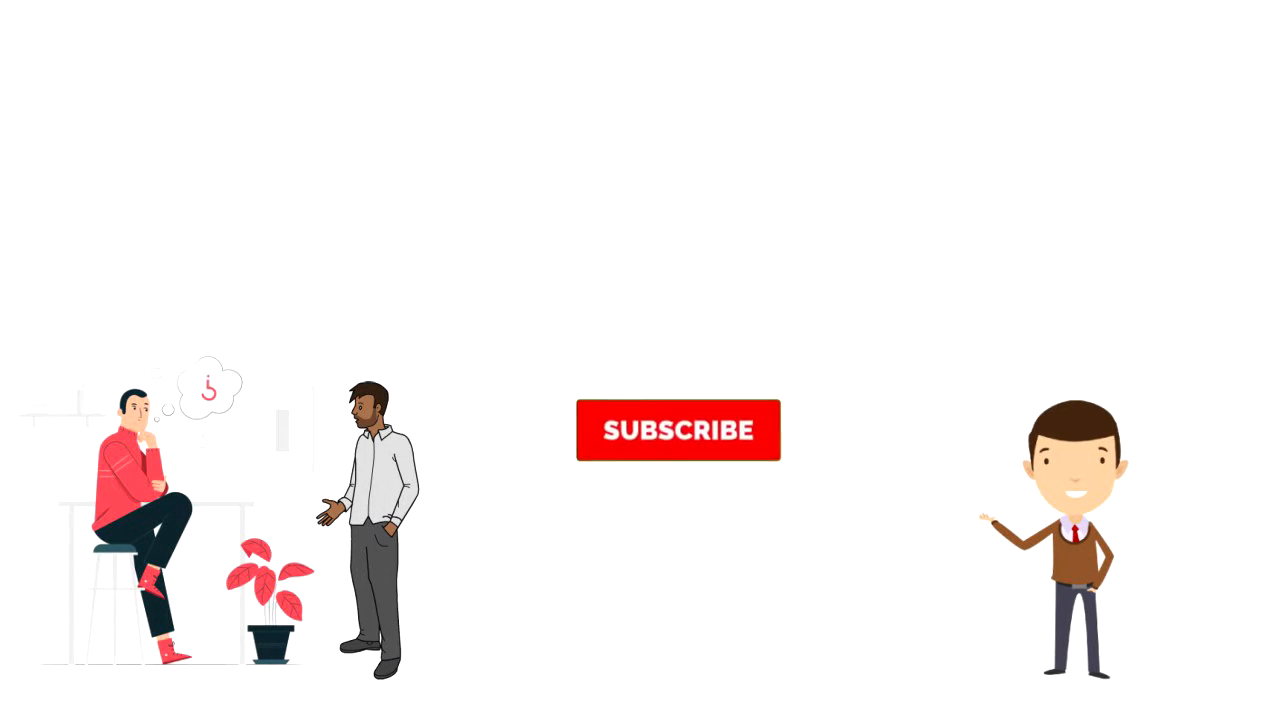
left_click(678, 430)
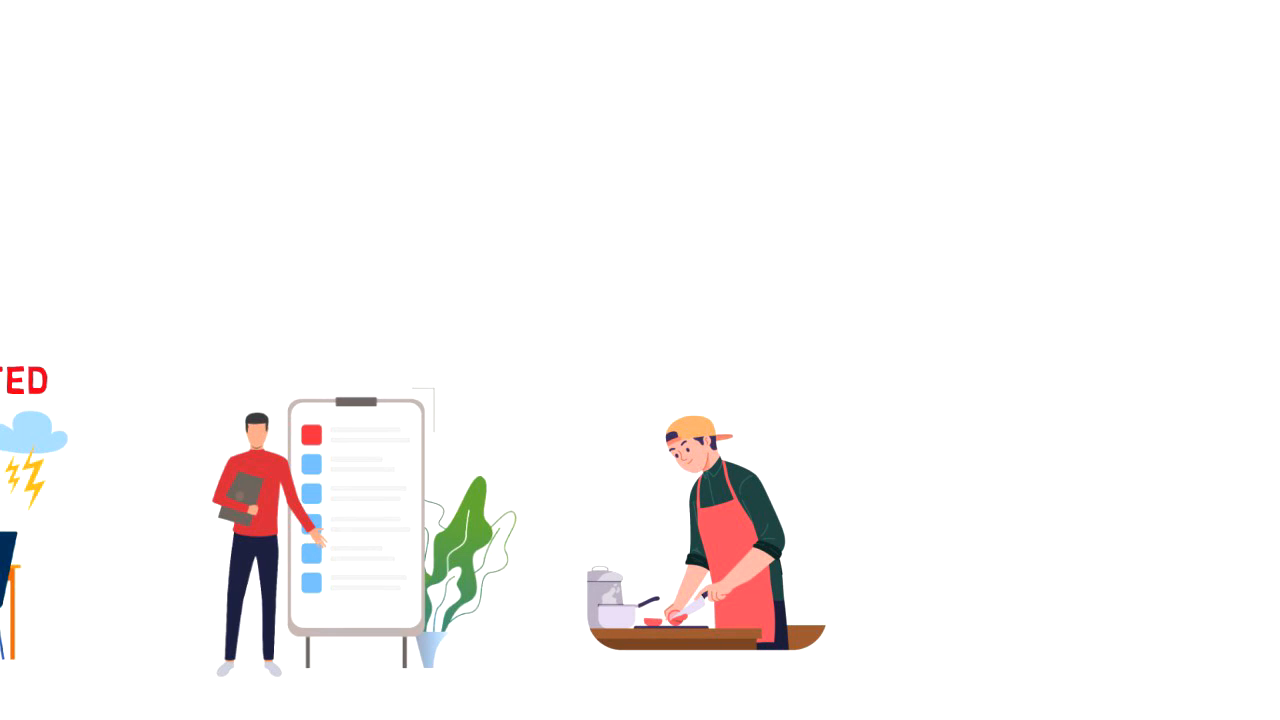
scroll("down", 3)
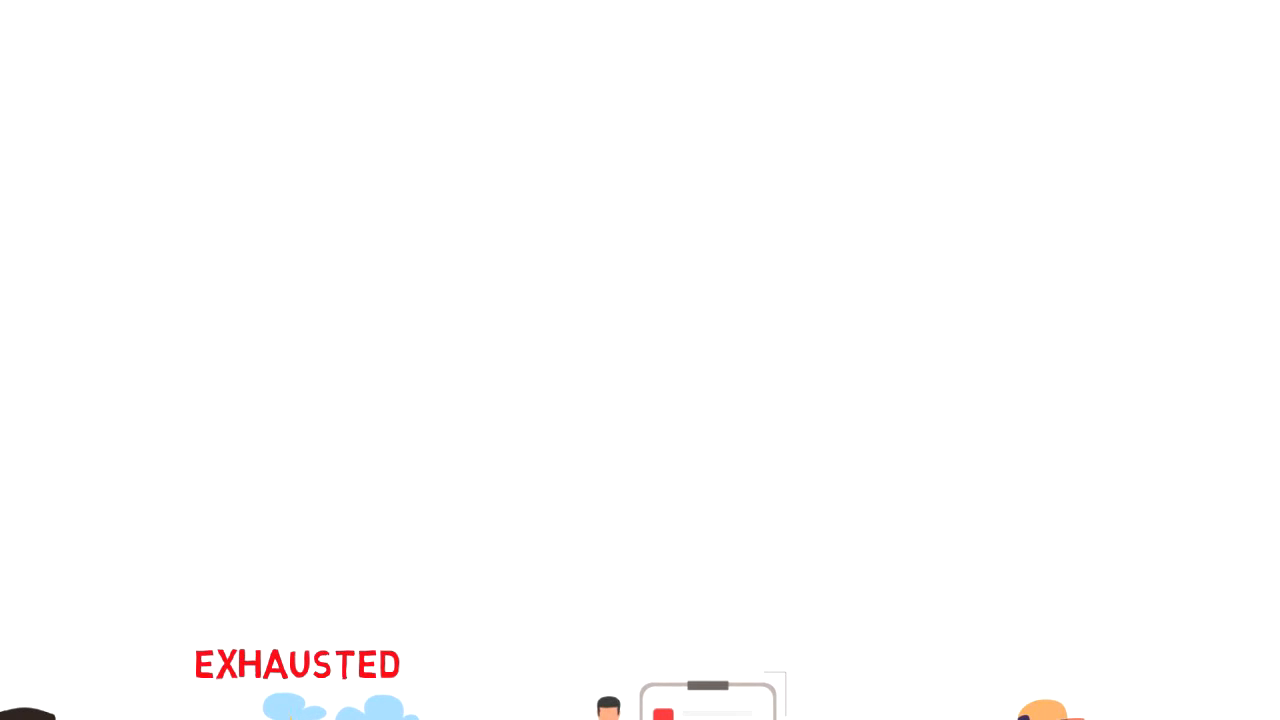